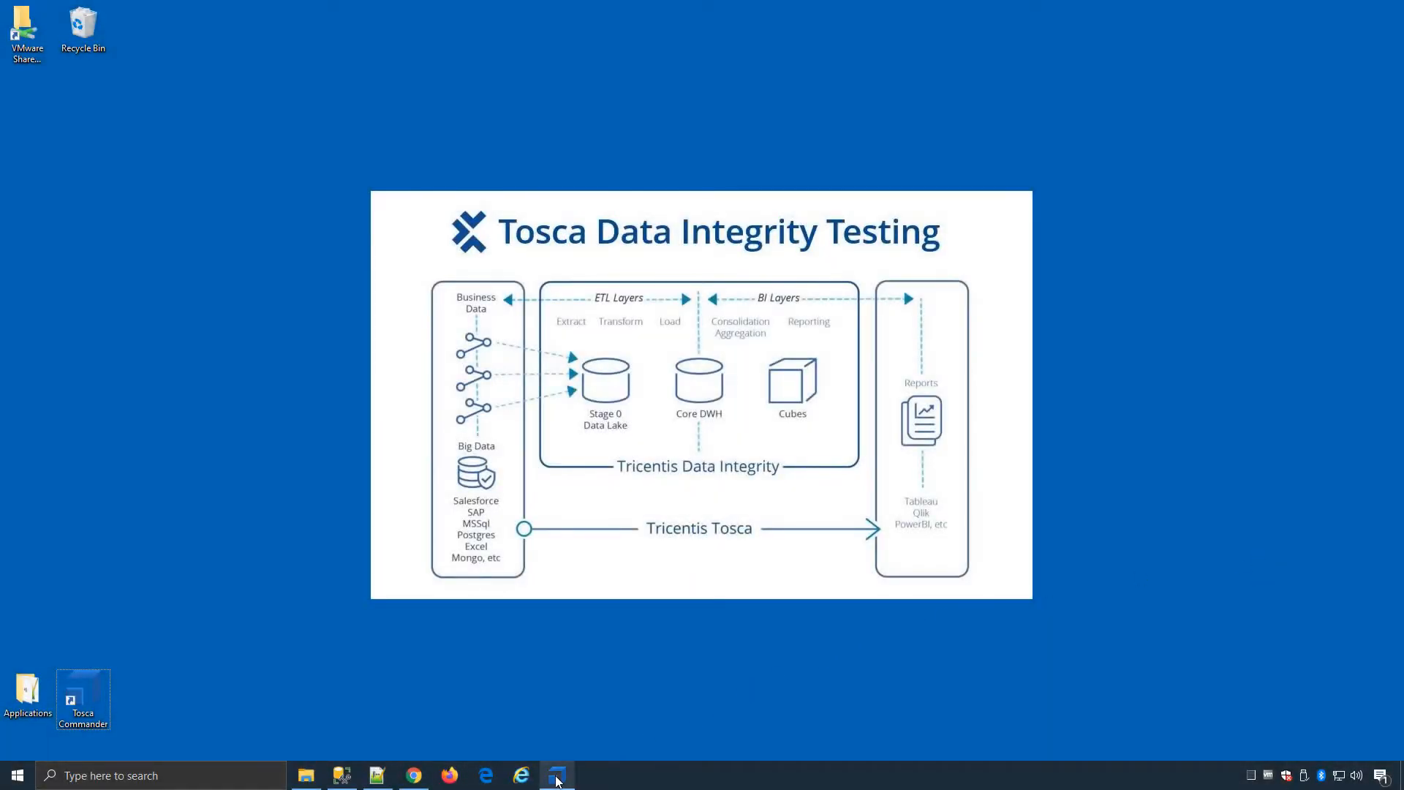
# Launch the Data Integrity Executor so its status log shows the finished SalesOrderDetail load
pyautogui.click(556, 775)
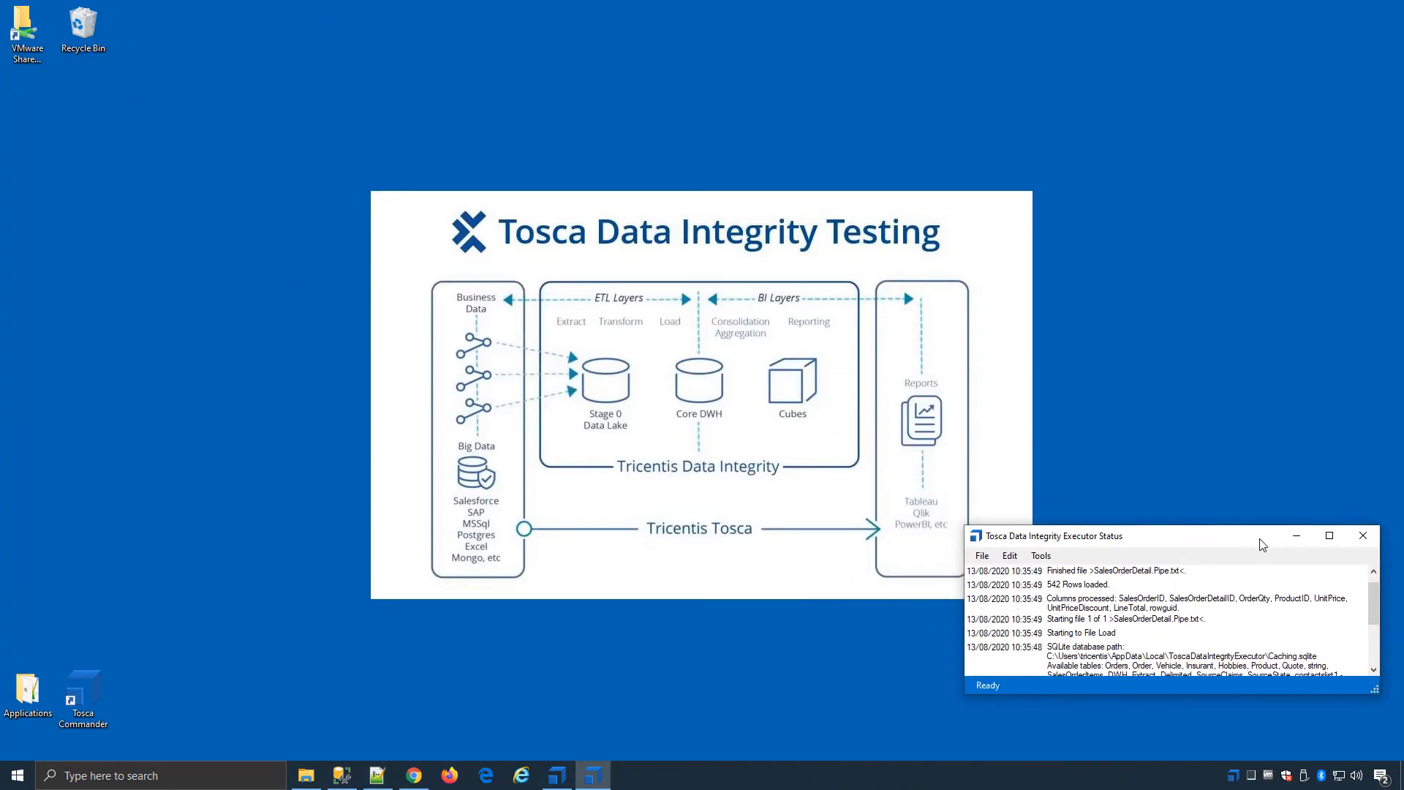
pyautogui.moveTo(525, 693)
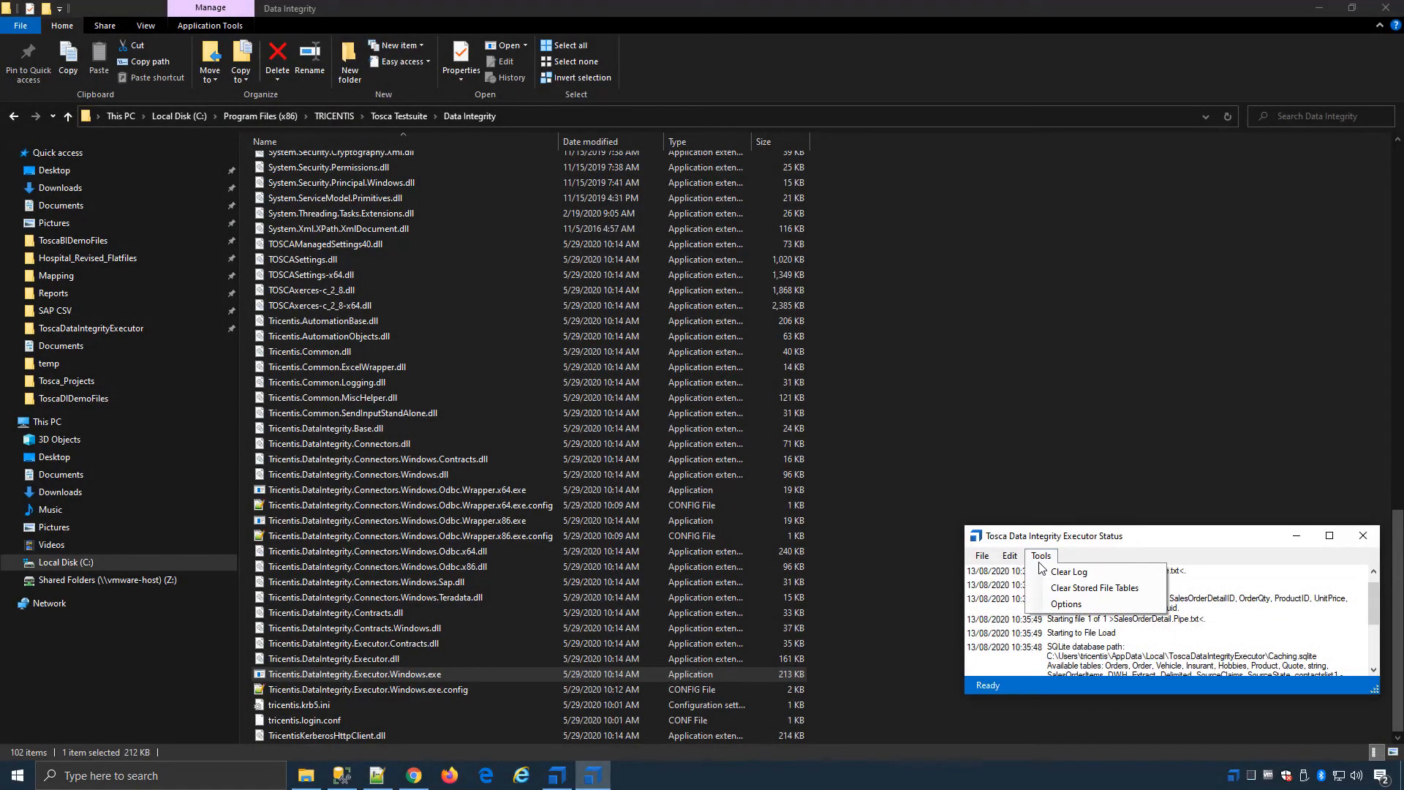
# Review the executor Options: temporary folder, kept file tables and 32-bit block size 1000
pyautogui.click(1065, 604)
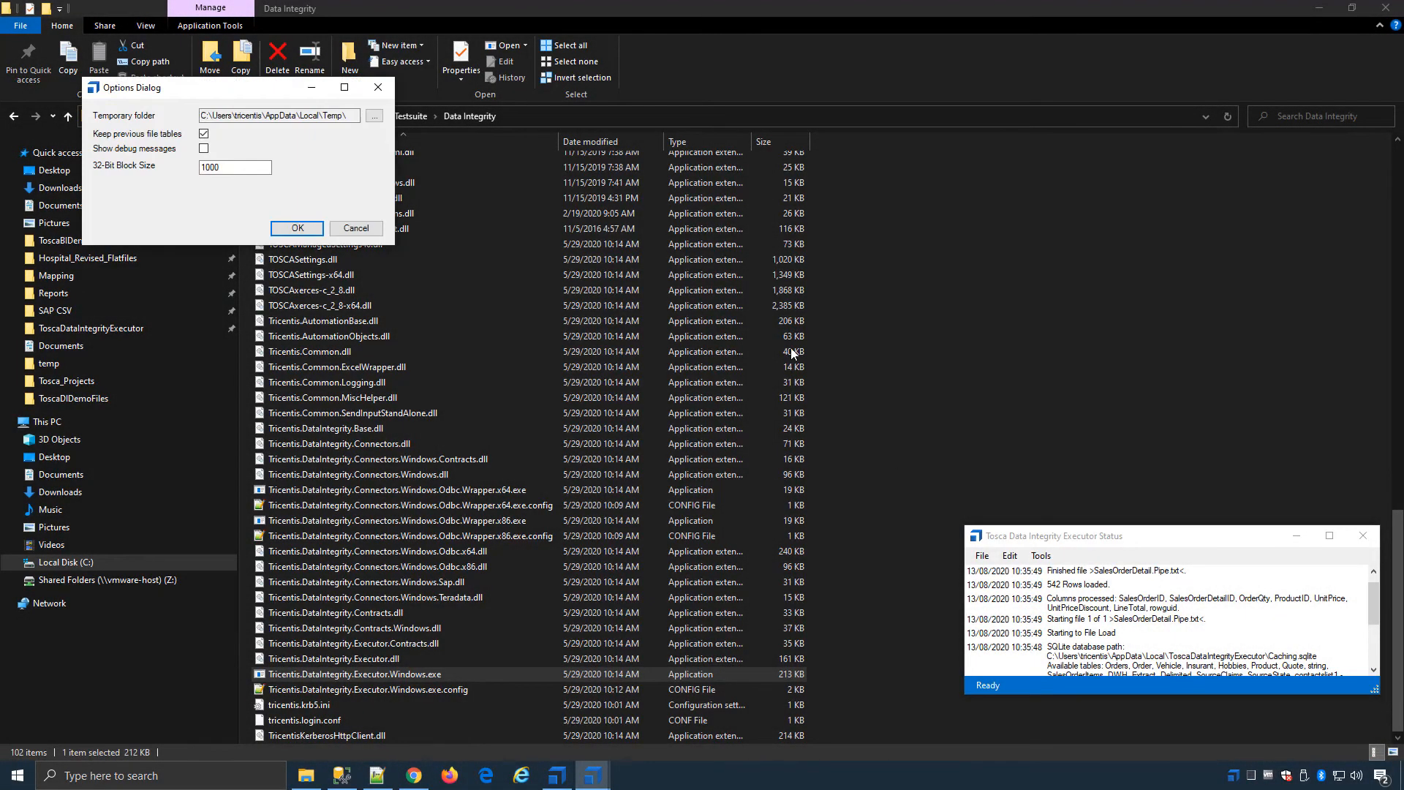
pyautogui.moveTo(153, 139)
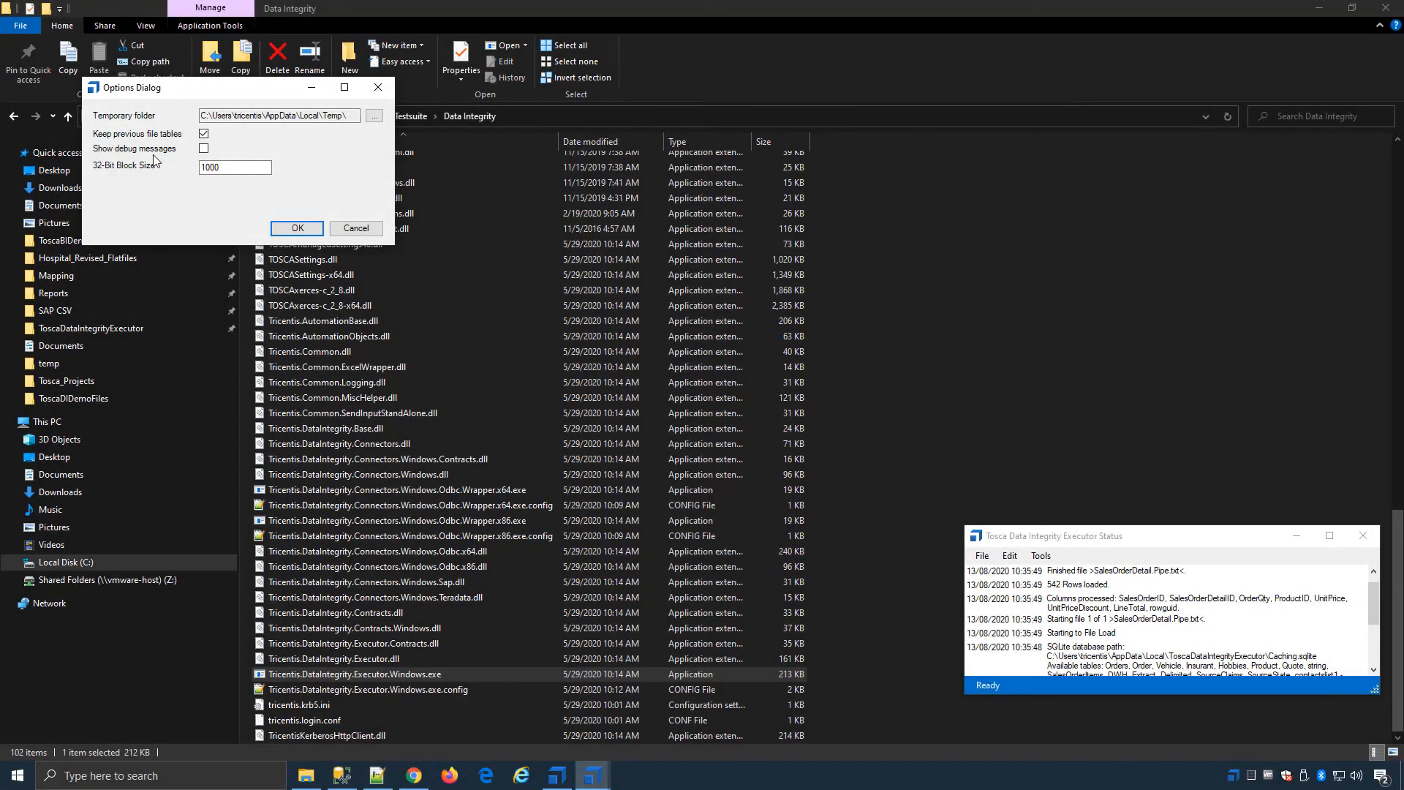
pyautogui.moveTo(154, 173)
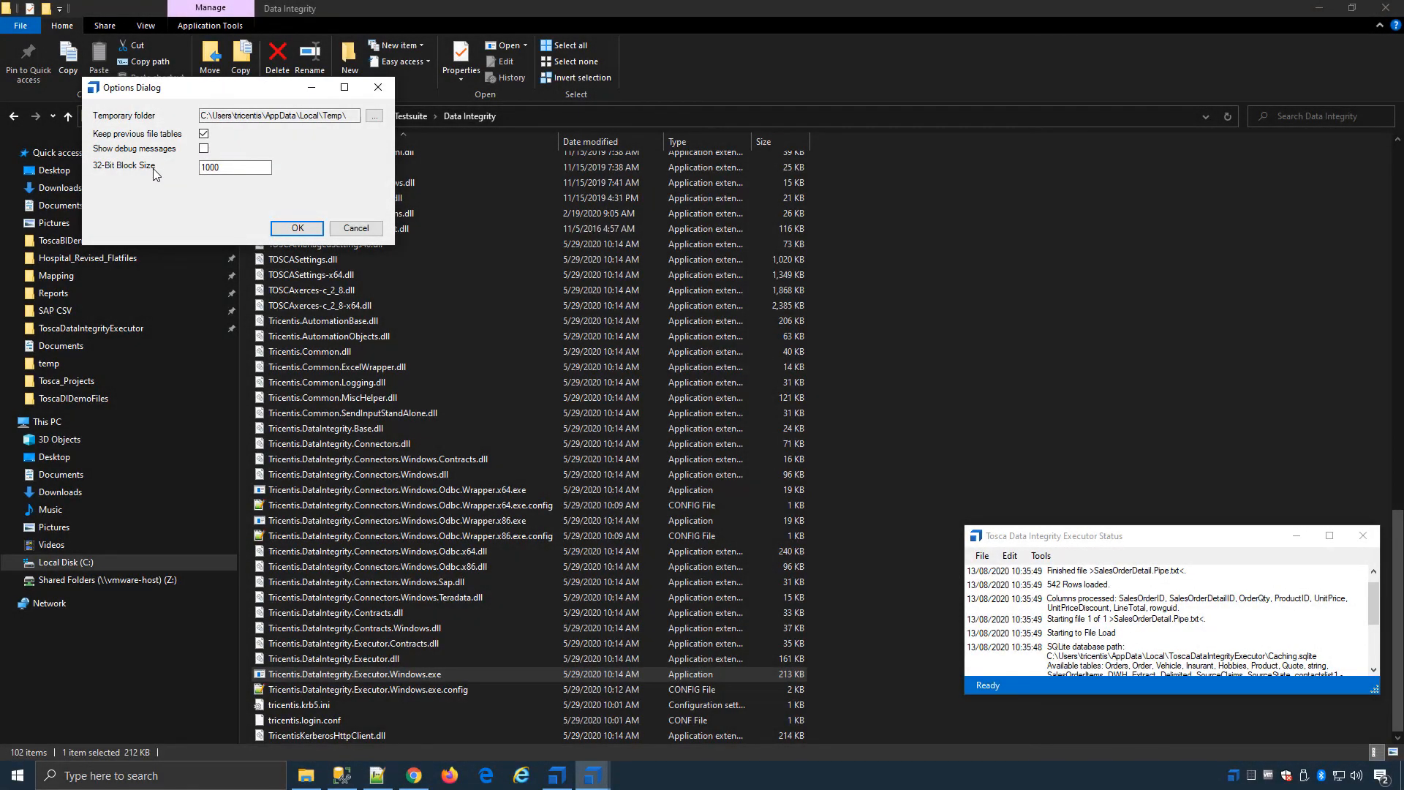
pyautogui.click(297, 228)
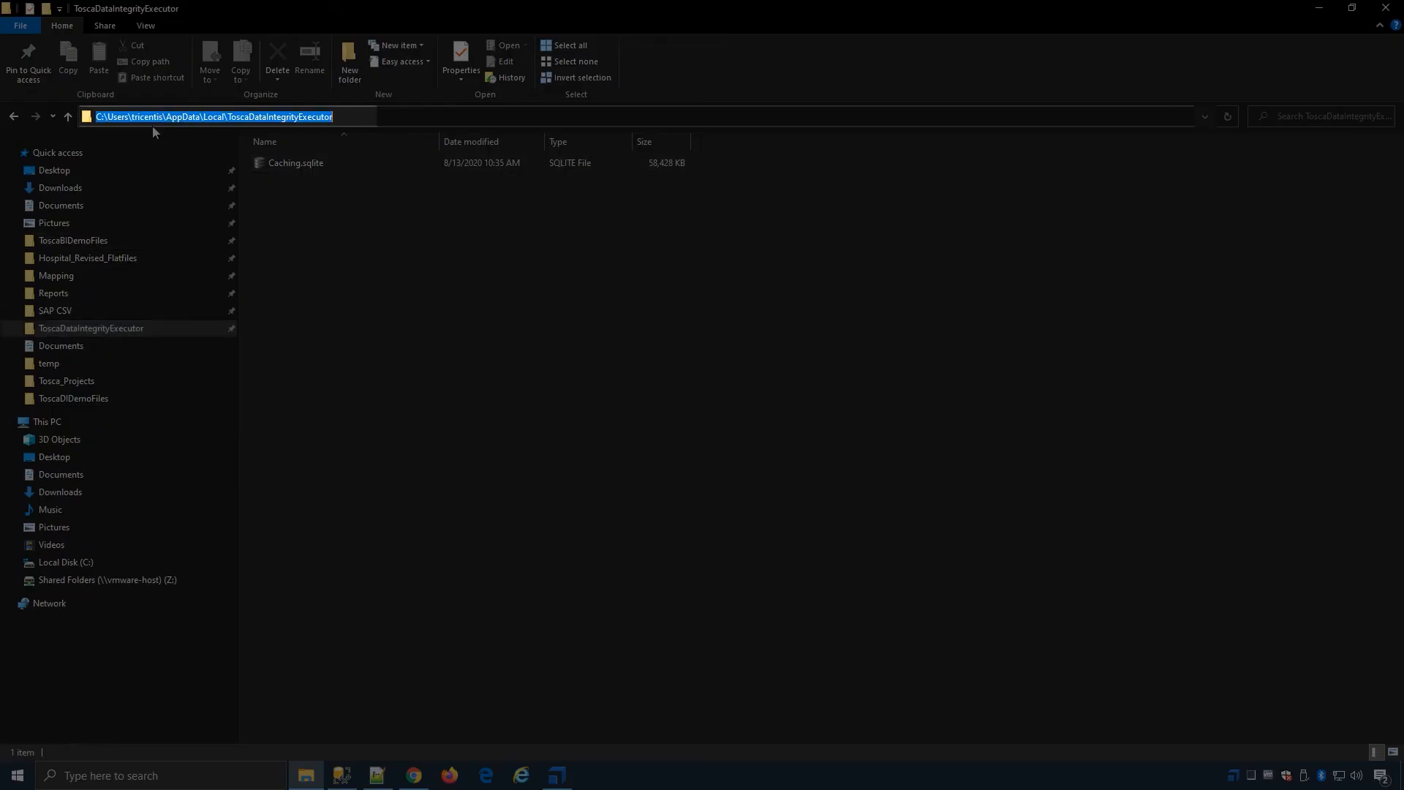
# Select the Caching.sqlite database file in the ToscaDataIntegrityExecutor folder
pyautogui.click(296, 162)
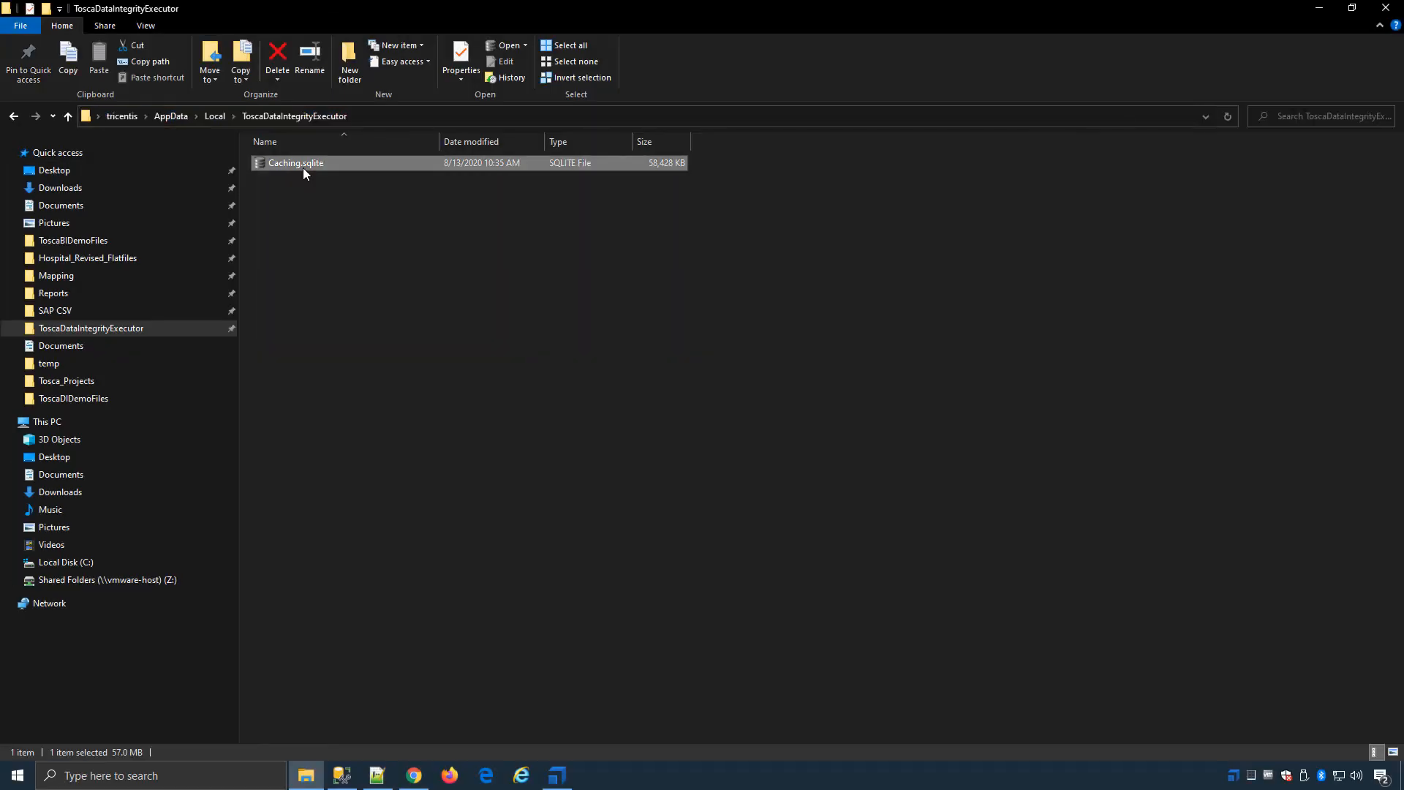
pyautogui.moveTo(584, 145)
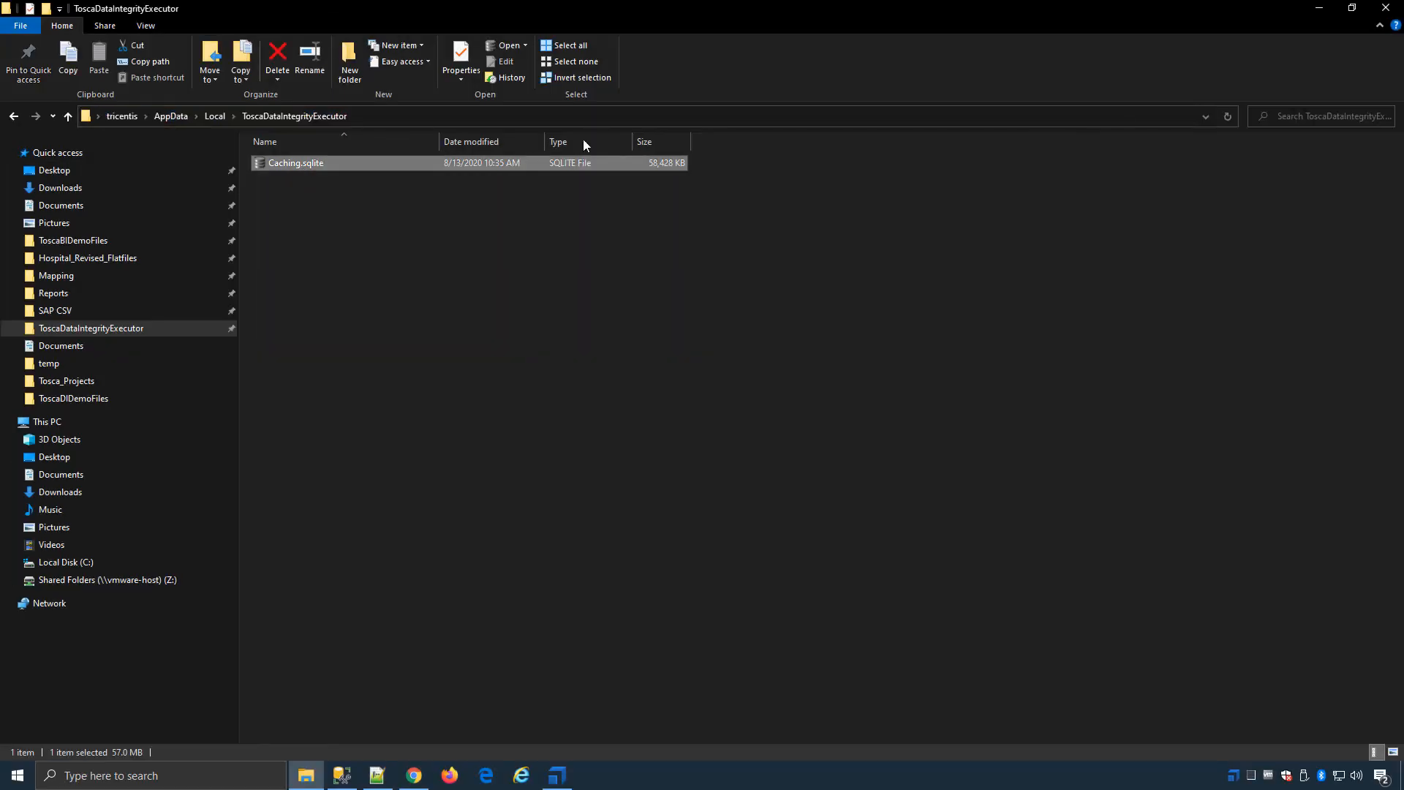